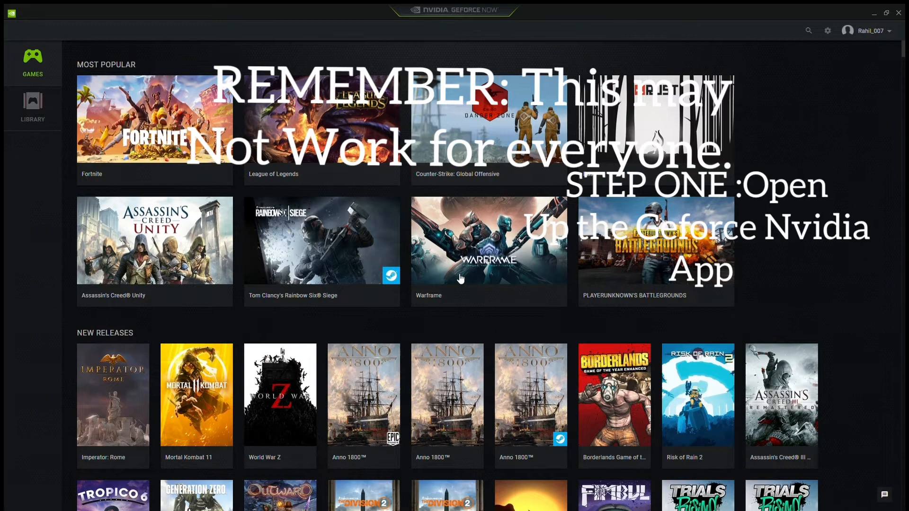
mouse_move(237, 207)
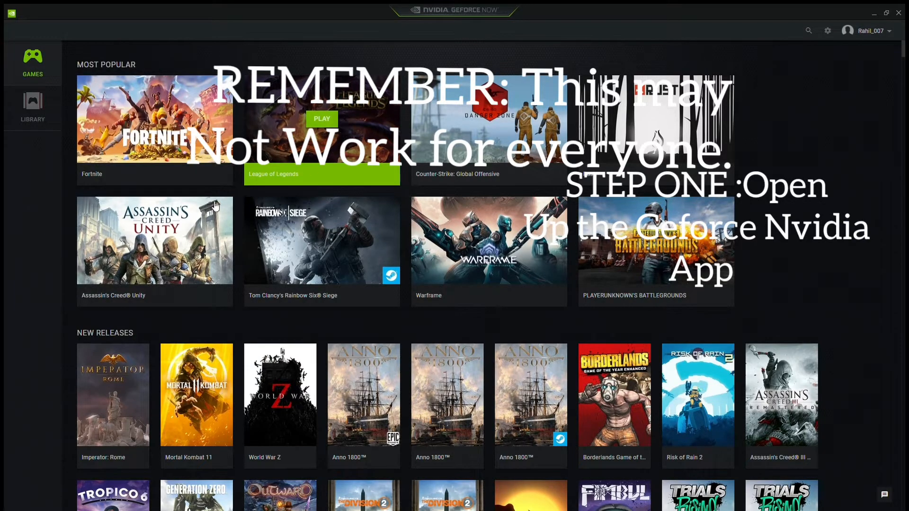
Step: Open the GeForce NOW settings page showing streaming quality, network status and server location
scroll(down, 3)
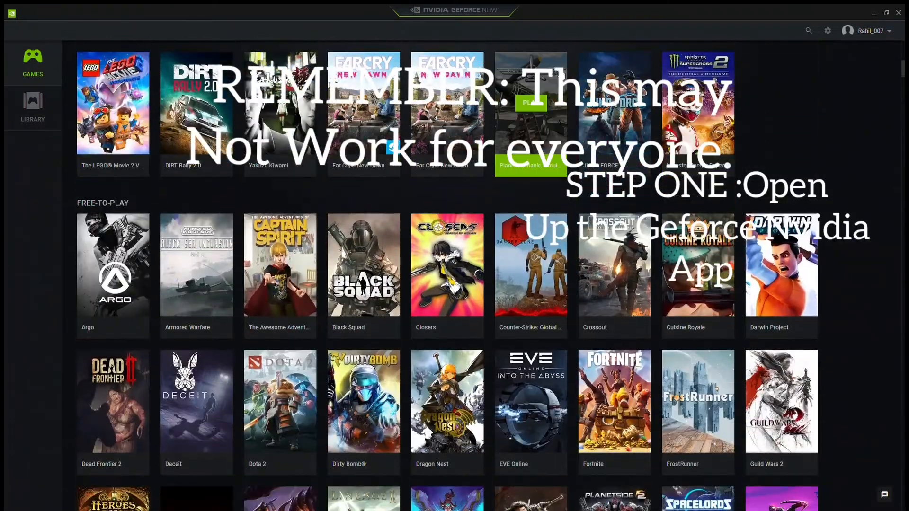
scroll(down, 3)
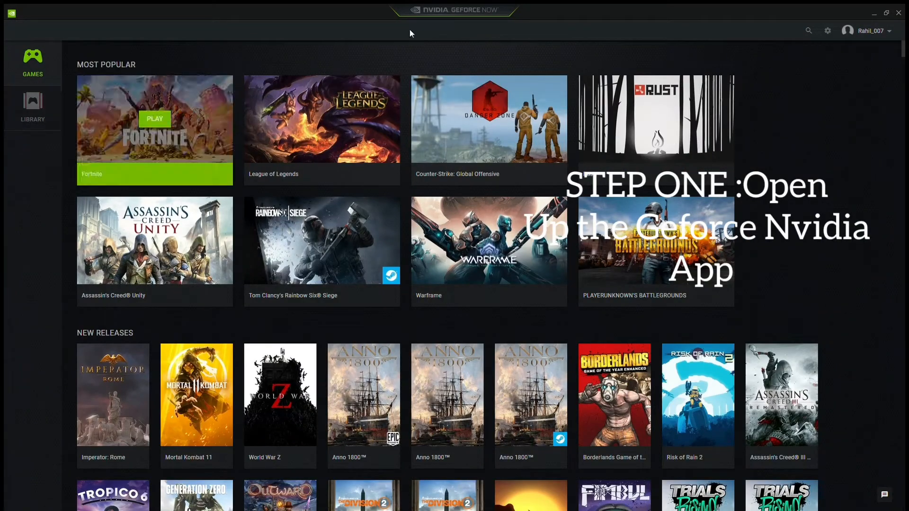
mouse_move(828, 31)
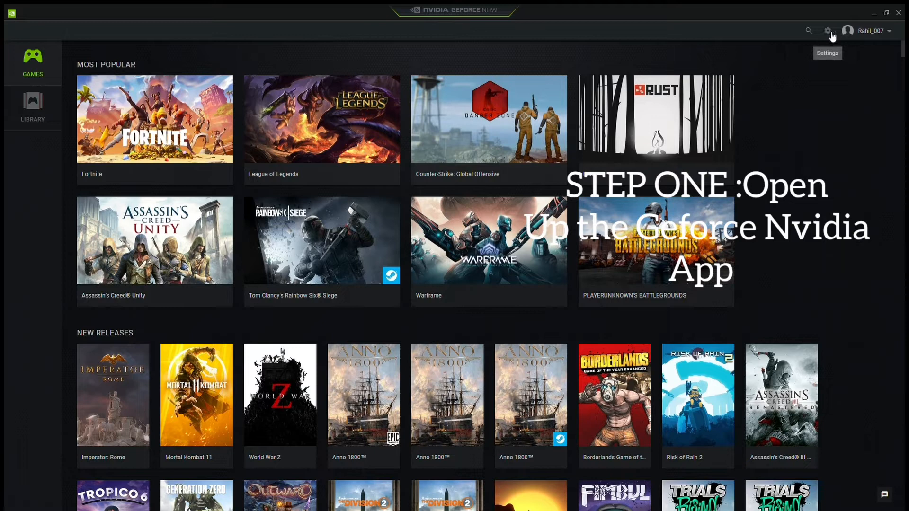
mouse_move(860, 33)
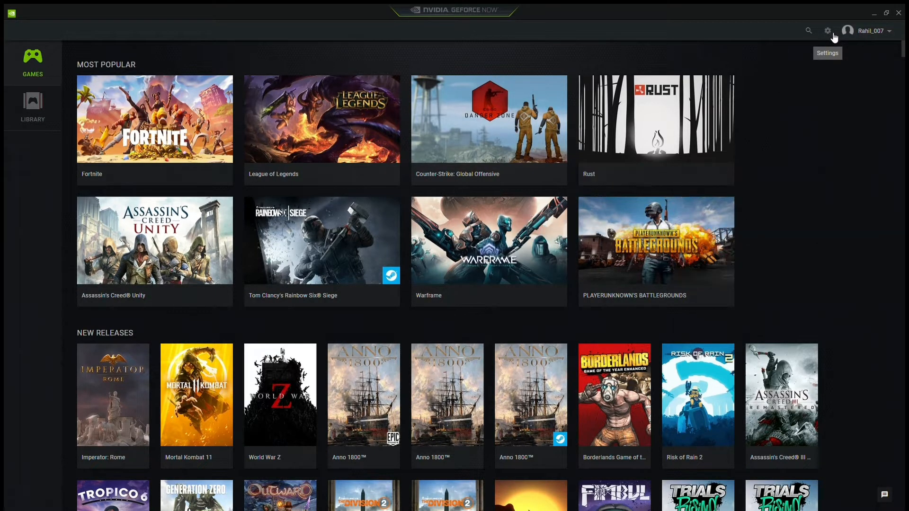
click(827, 30)
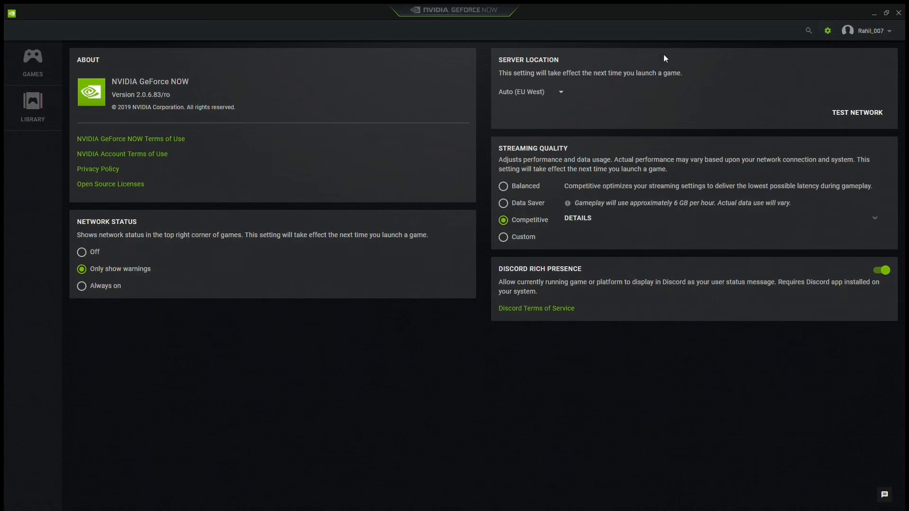
mouse_move(293, 128)
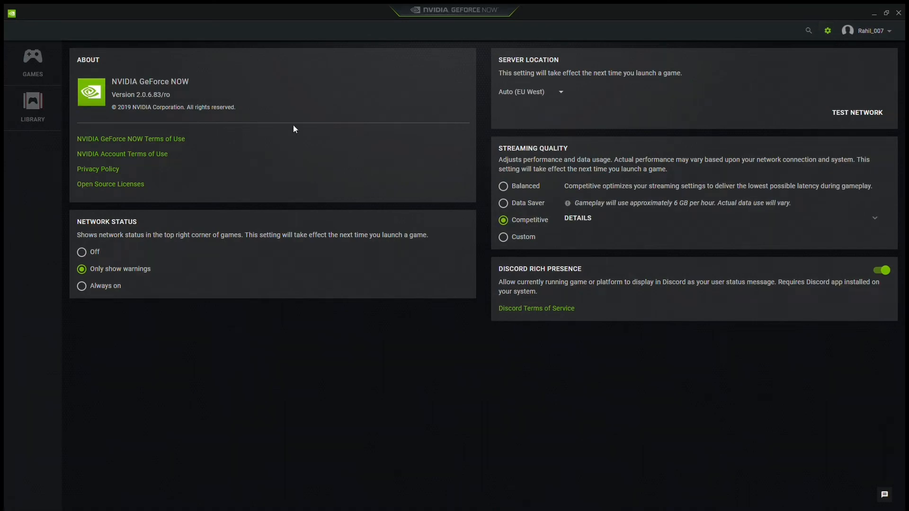
mouse_move(147, 121)
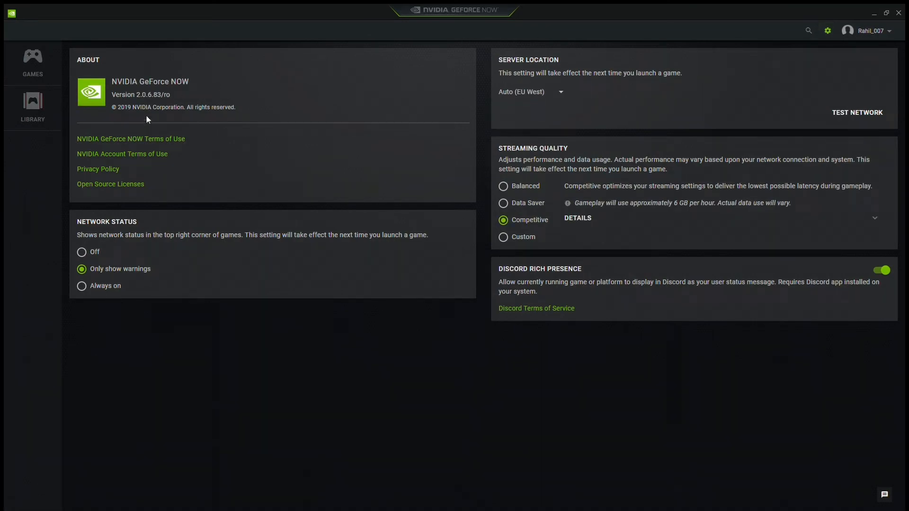
mouse_move(169, 107)
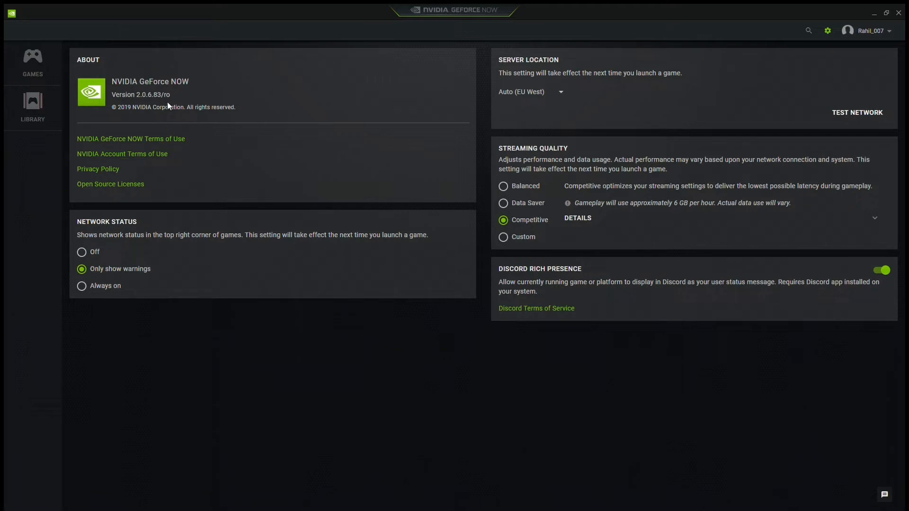
mouse_move(103, 246)
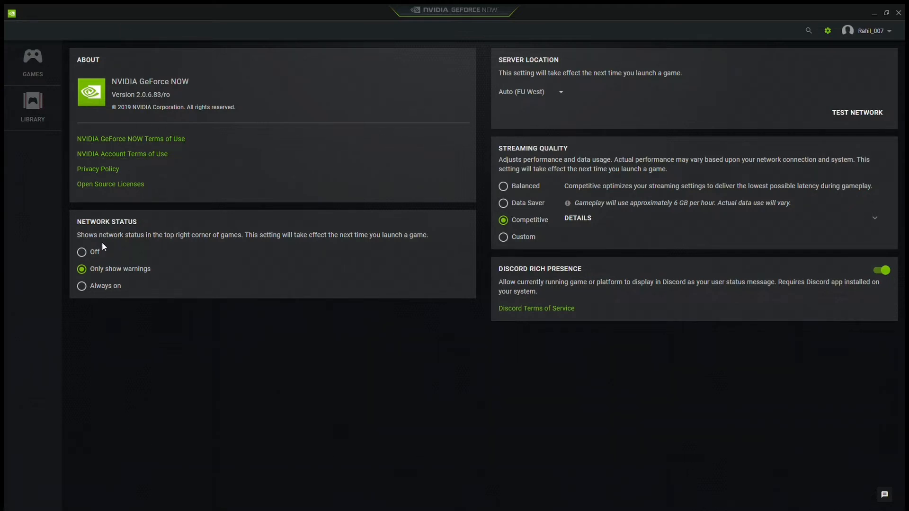
mouse_move(223, 126)
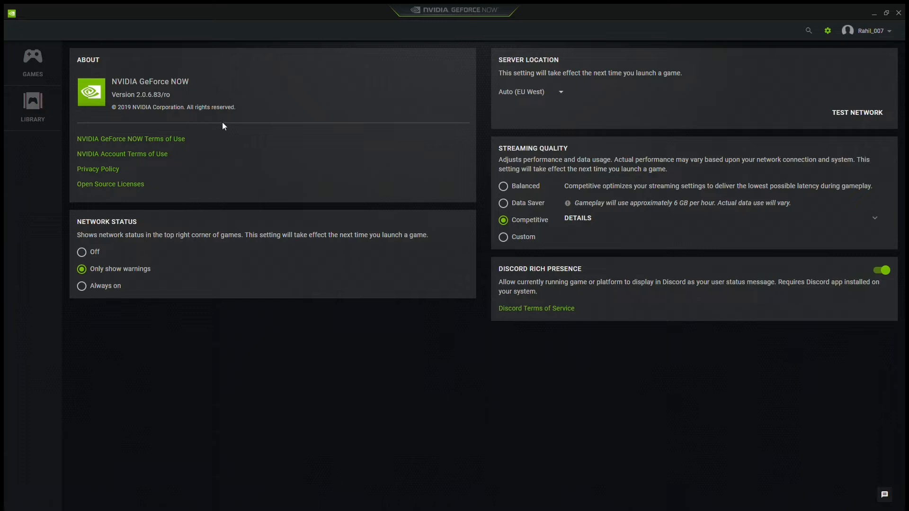
mouse_move(138, 272)
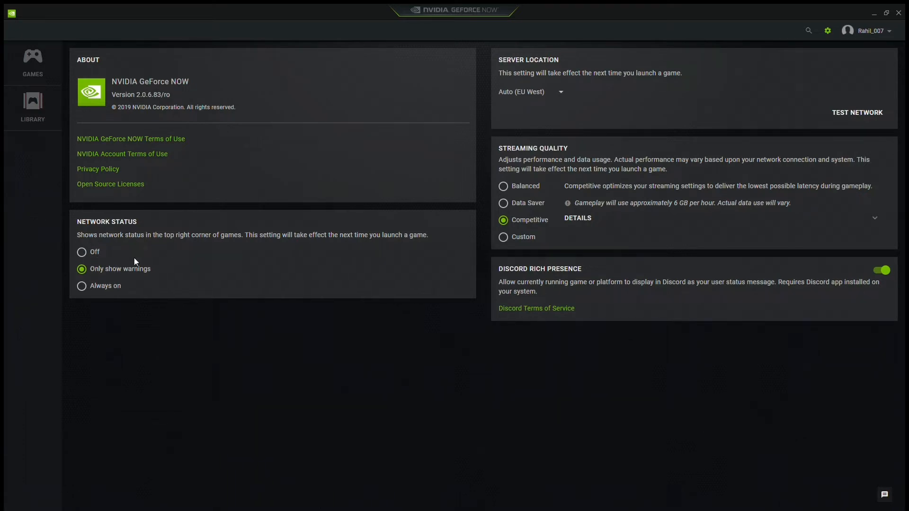
click(503, 220)
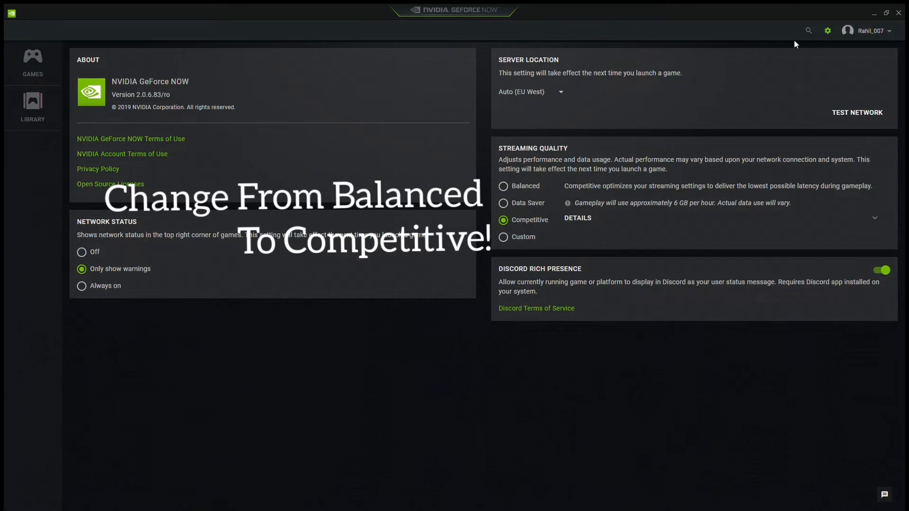
mouse_move(670, 196)
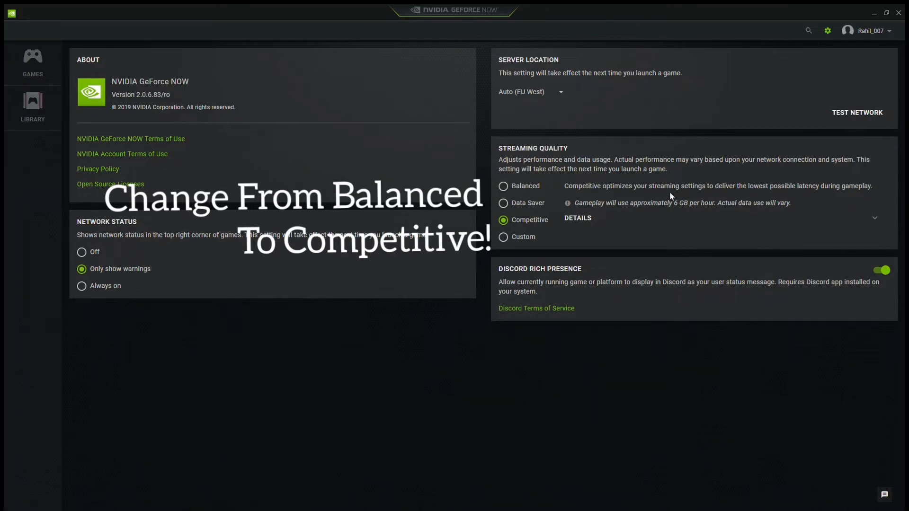
mouse_move(656, 206)
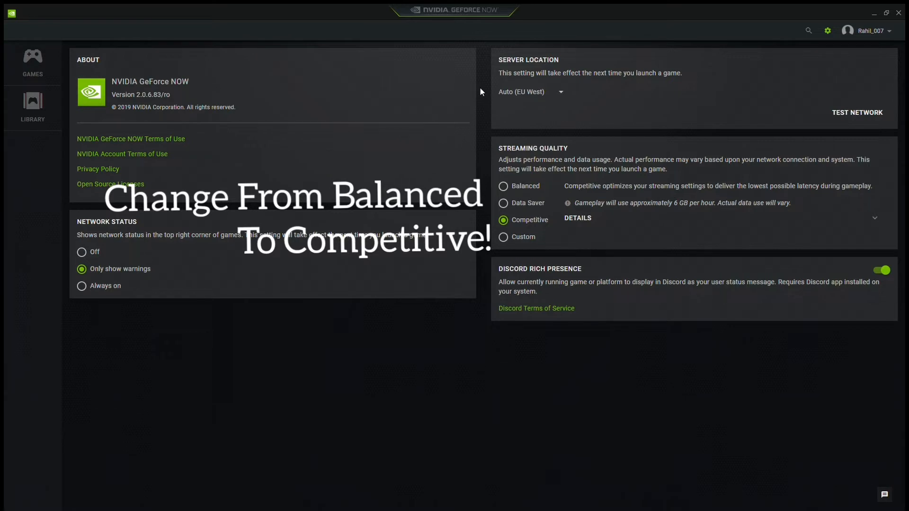
mouse_move(519, 124)
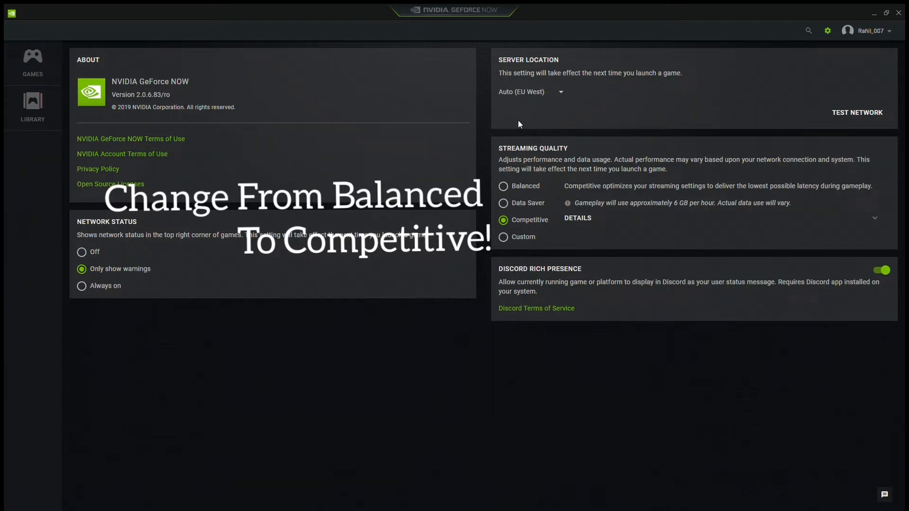
mouse_move(538, 125)
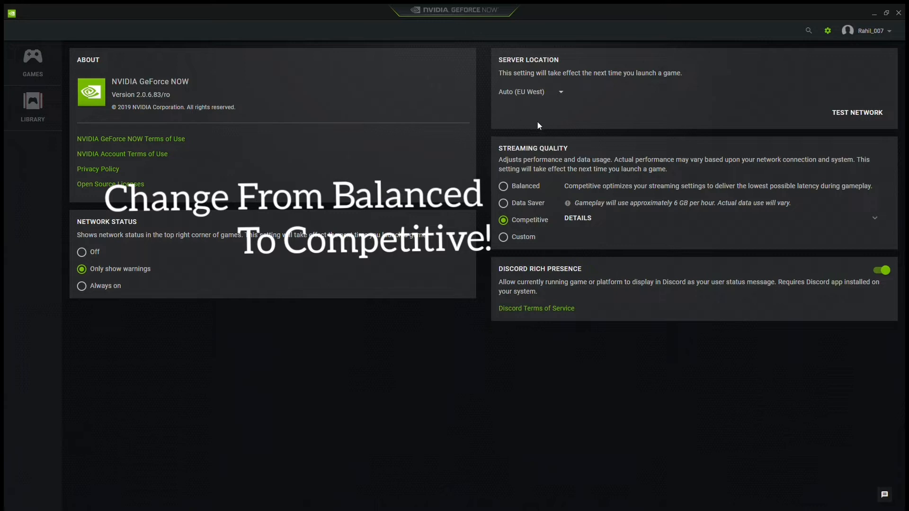
mouse_move(528, 74)
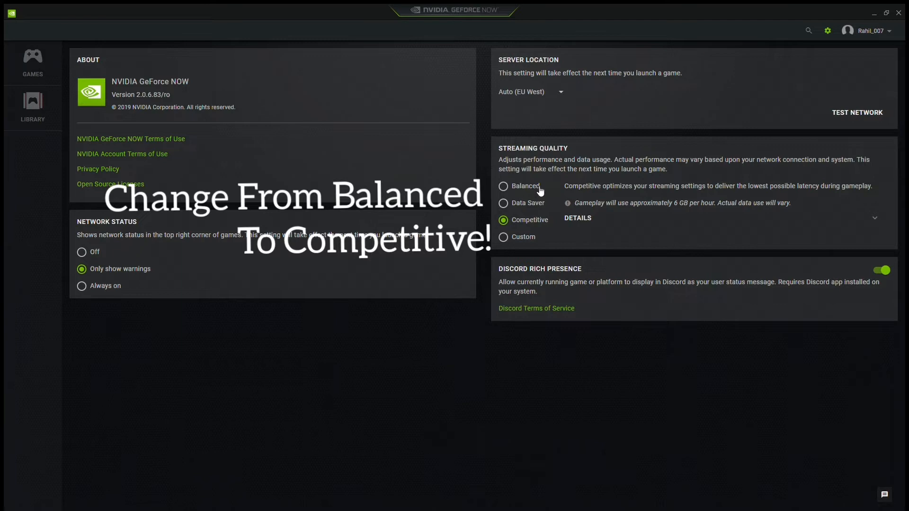
click(503, 186)
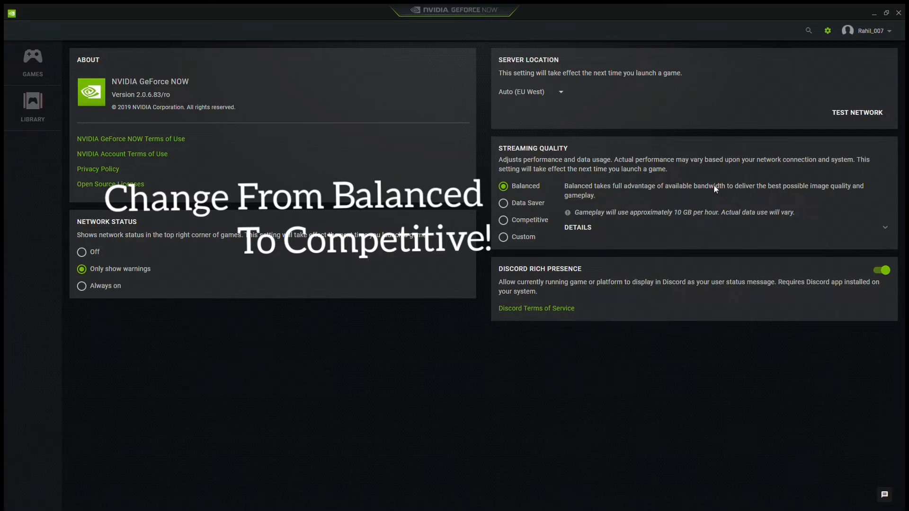
mouse_move(831, 201)
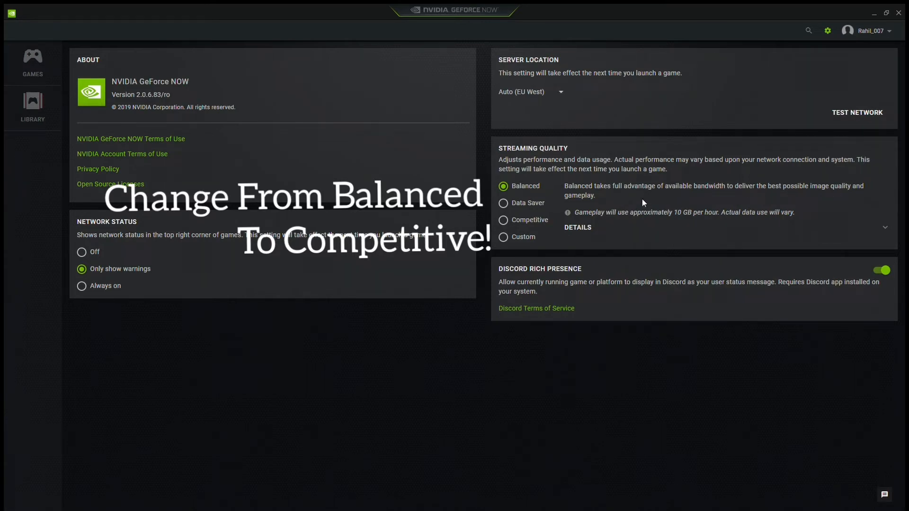
mouse_move(804, 75)
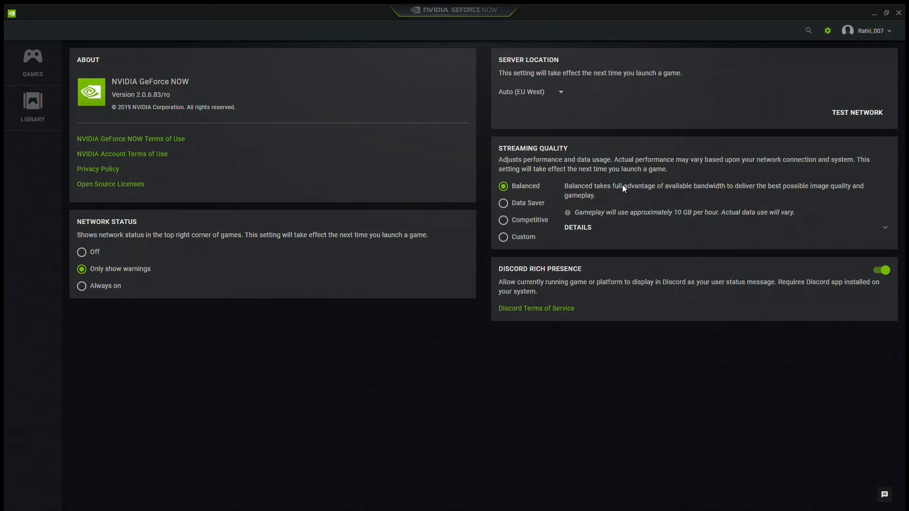
mouse_move(613, 193)
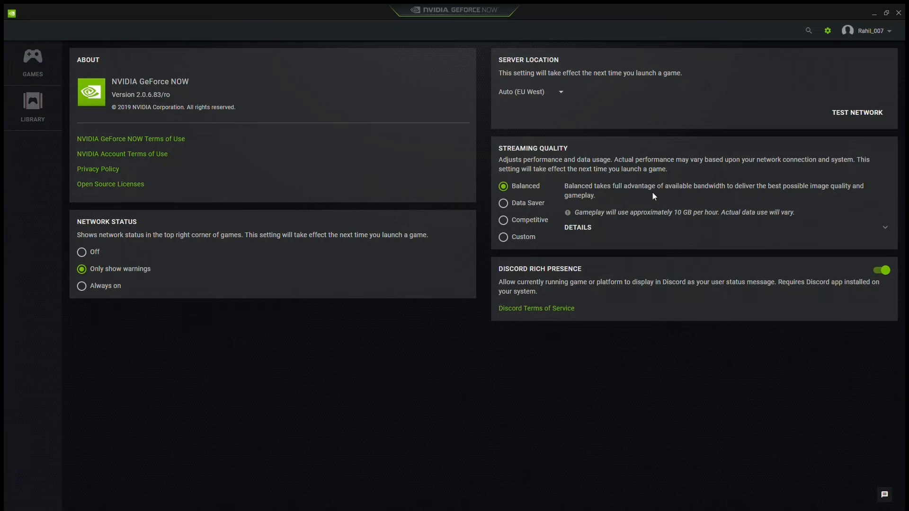
mouse_move(601, 196)
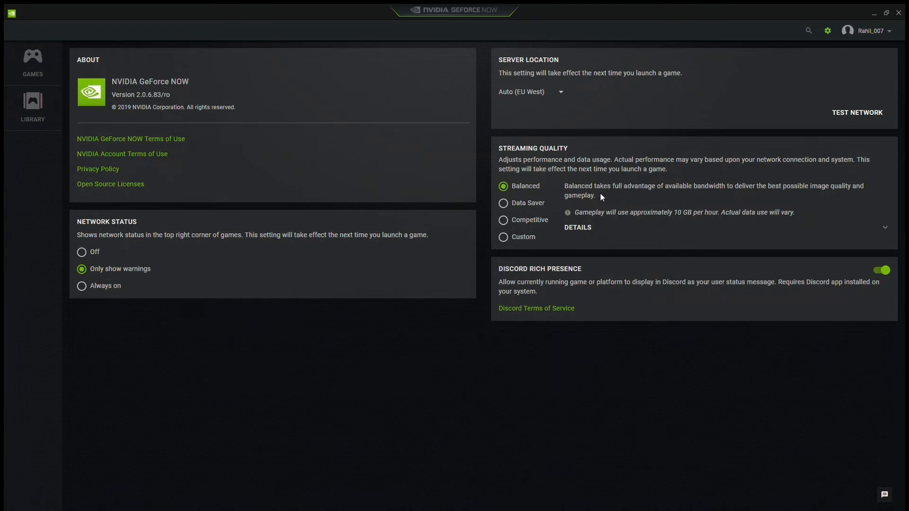
mouse_move(605, 197)
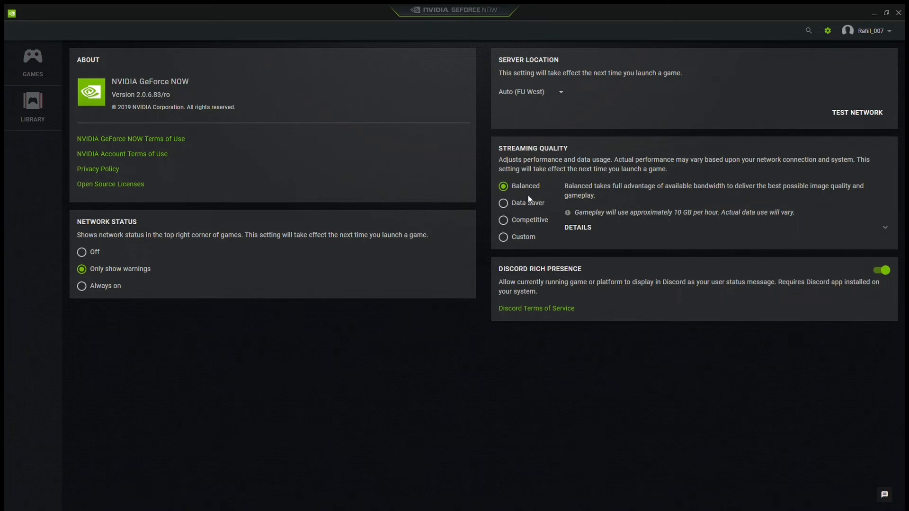
mouse_move(525, 232)
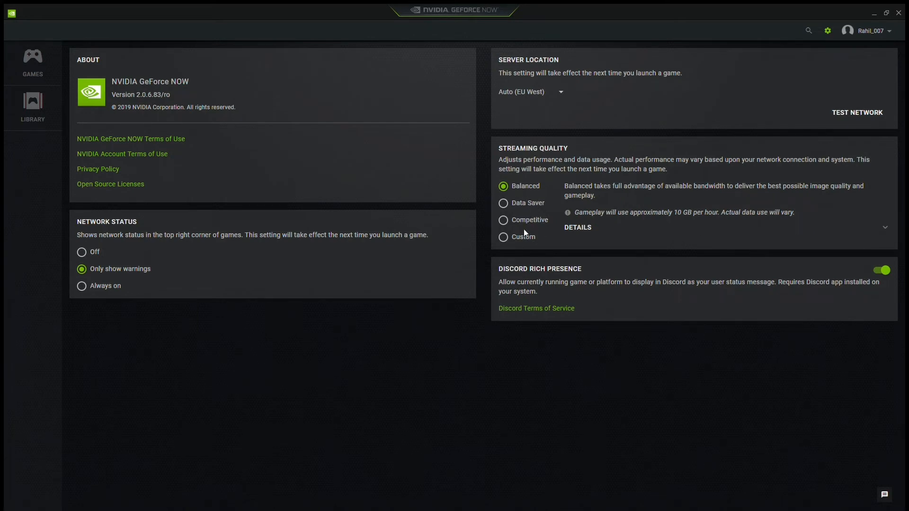
Step: Select Competitive streaming quality for lowest latency, after briefly viewing the Custom option
click(502, 219)
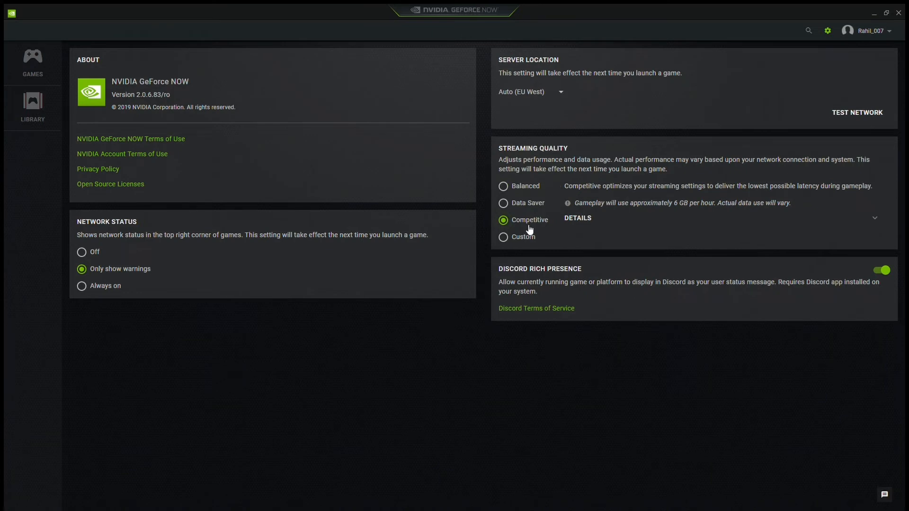
click(502, 237)
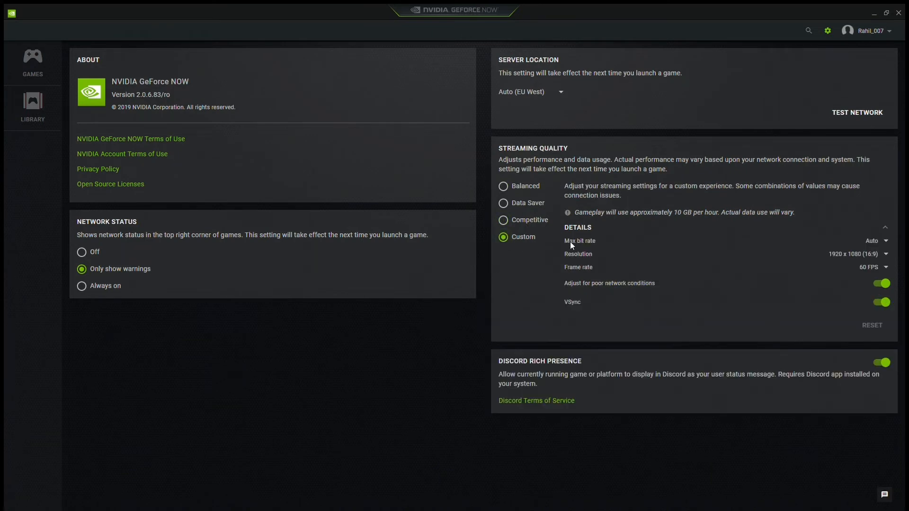
mouse_move(524, 225)
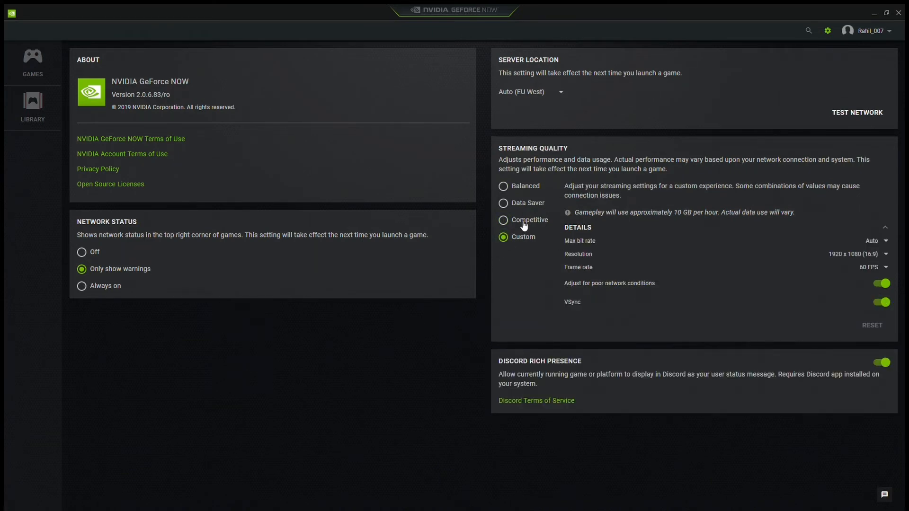
click(503, 220)
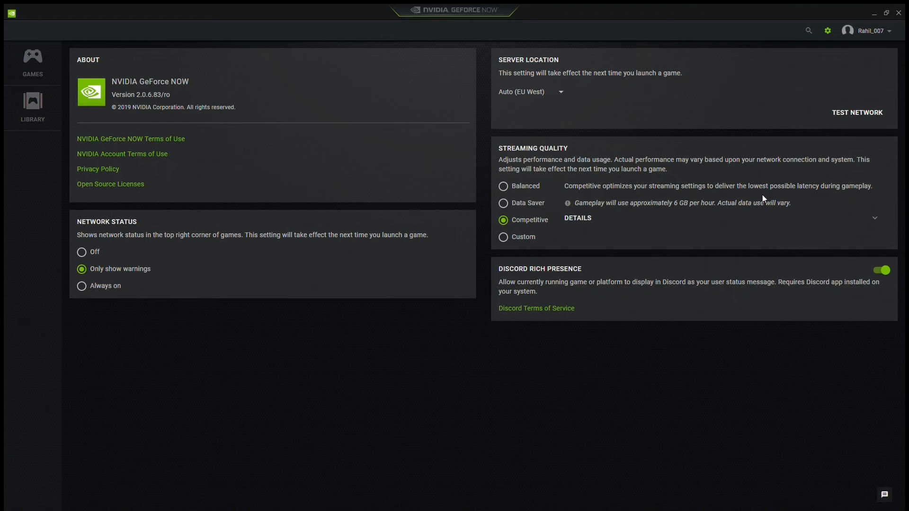
mouse_move(852, 199)
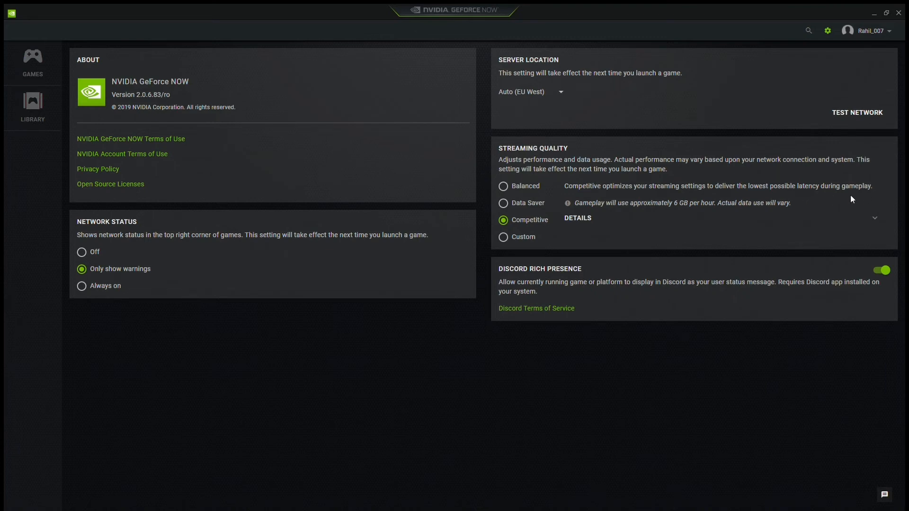
mouse_move(820, 193)
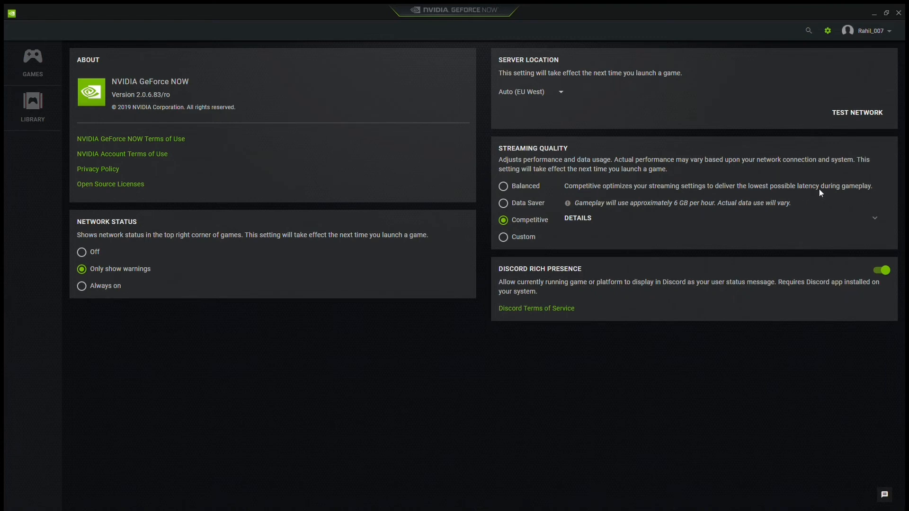
mouse_move(32, 56)
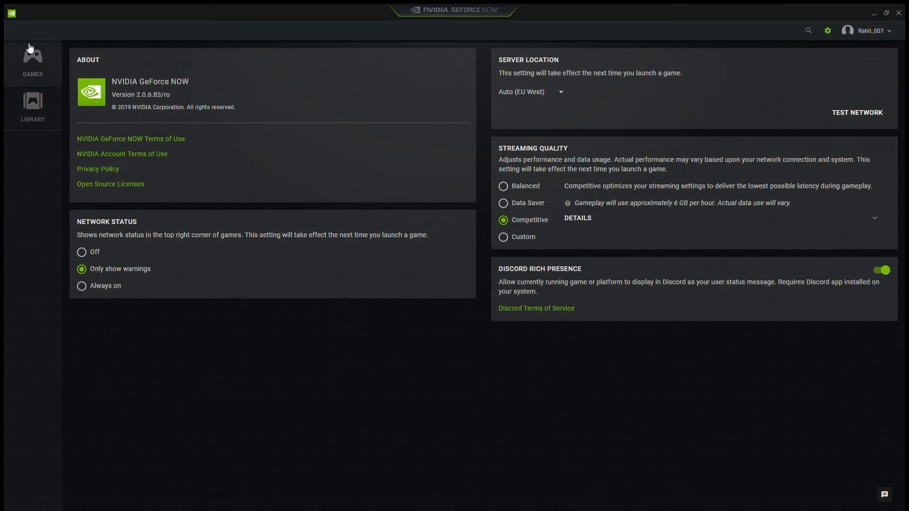
mouse_move(878, 236)
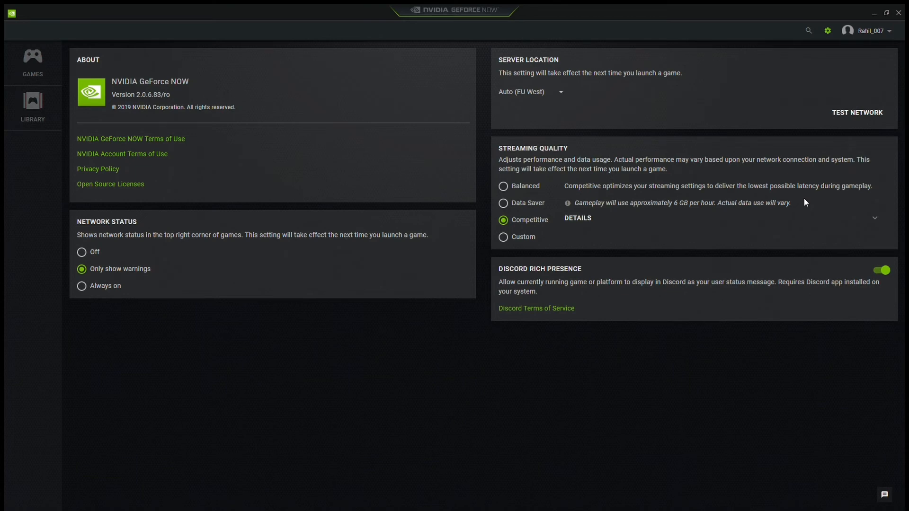
mouse_move(830, 199)
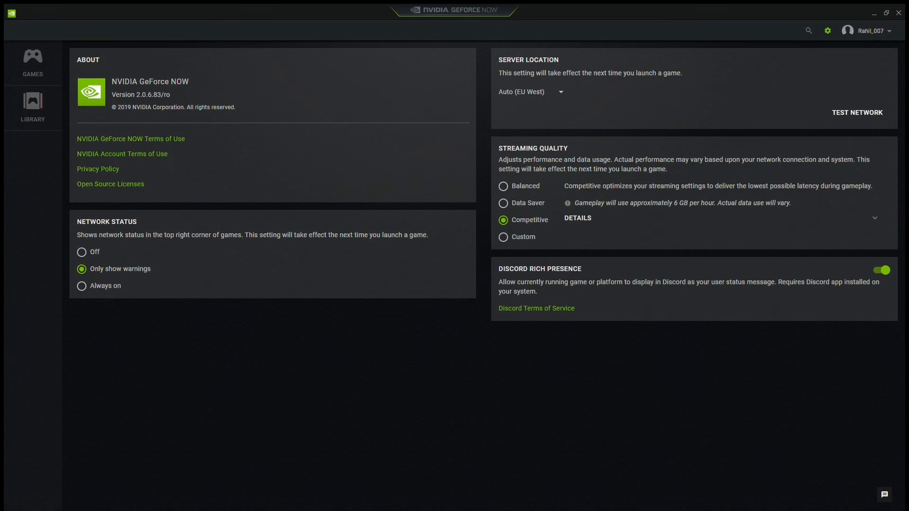
mouse_move(583, 208)
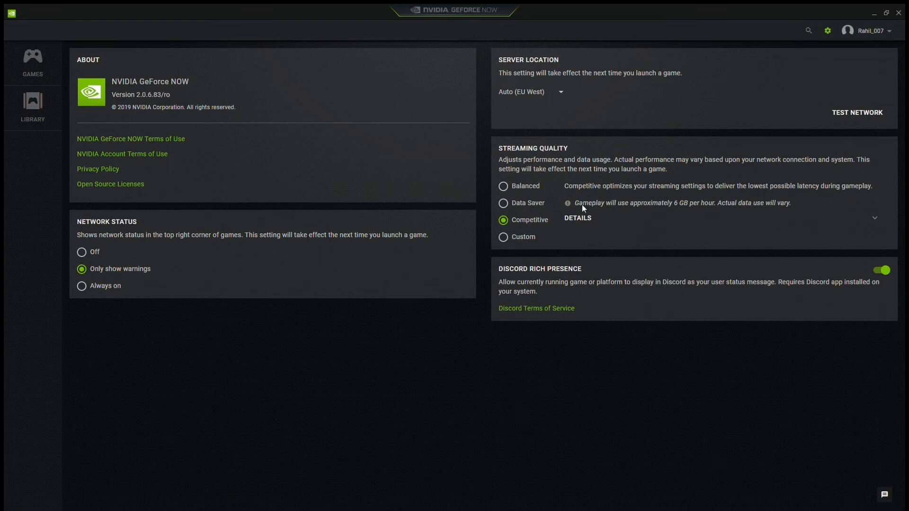
mouse_move(584, 210)
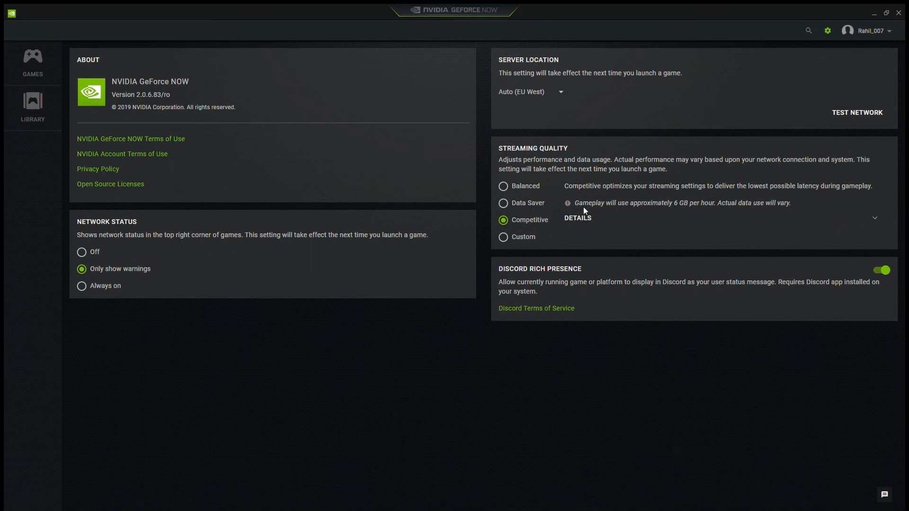
mouse_move(548, 228)
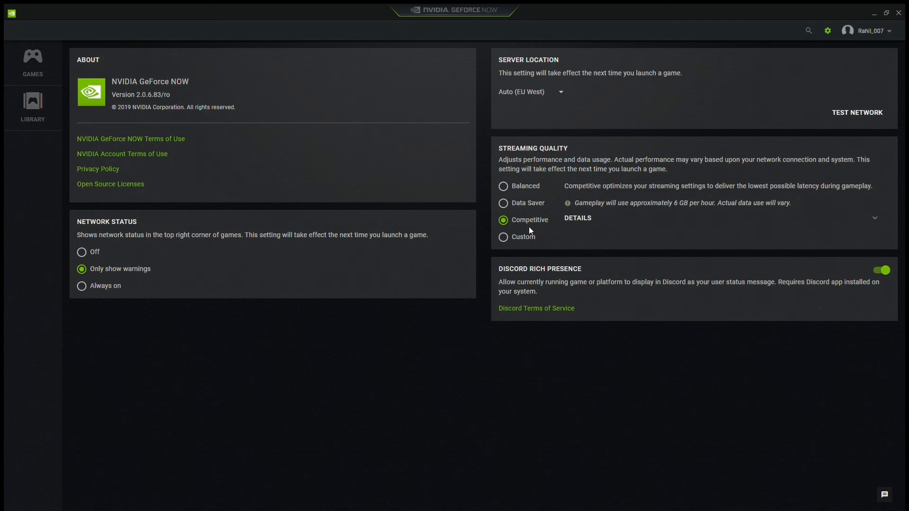
mouse_move(546, 236)
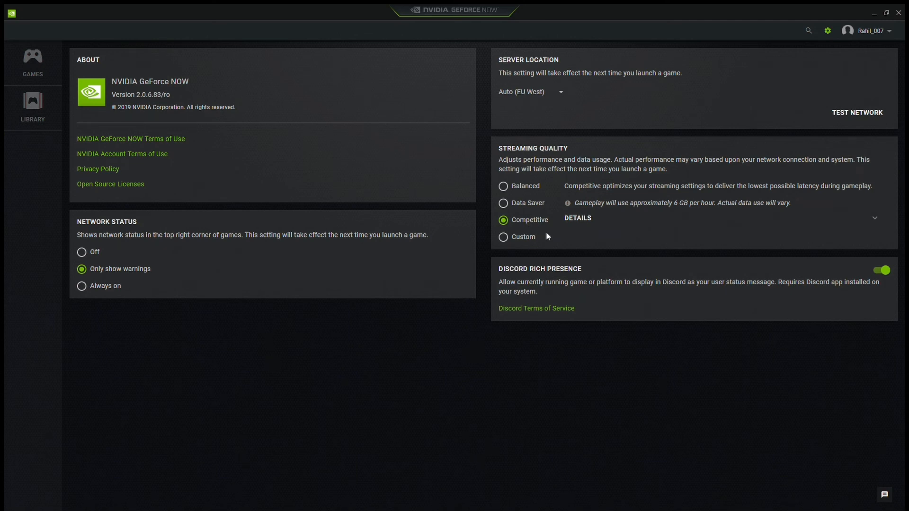